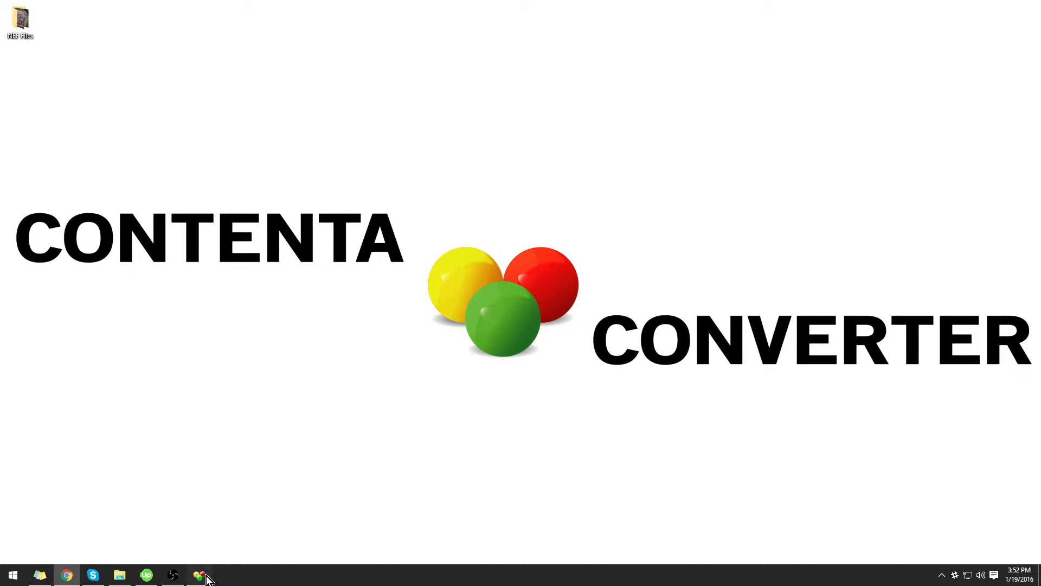
# - Launch Contenta Converter and add all NEF raw photos from the NEF Files folder
pyautogui.click(199, 575)
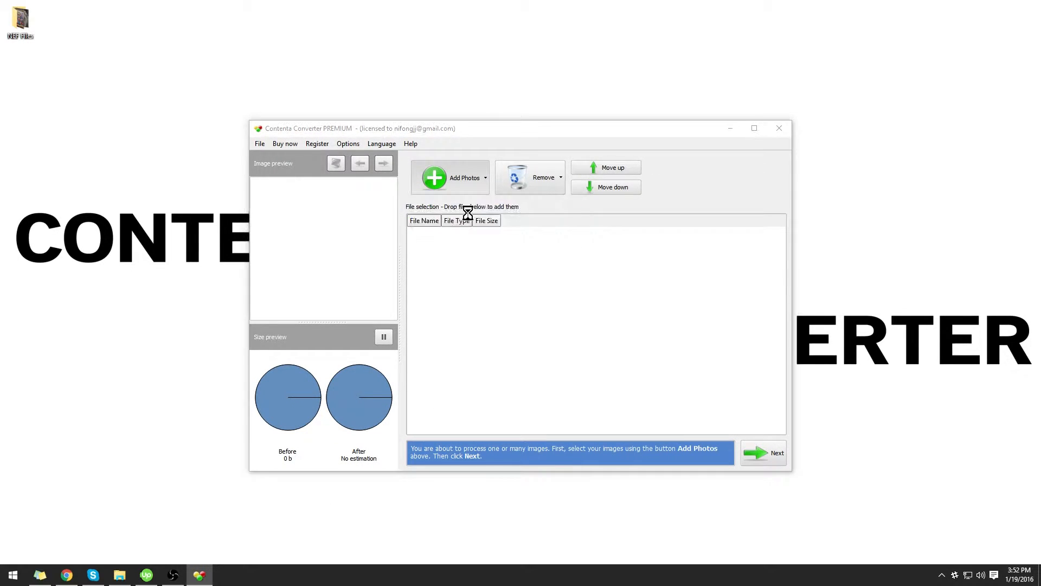
pyautogui.click(450, 177)
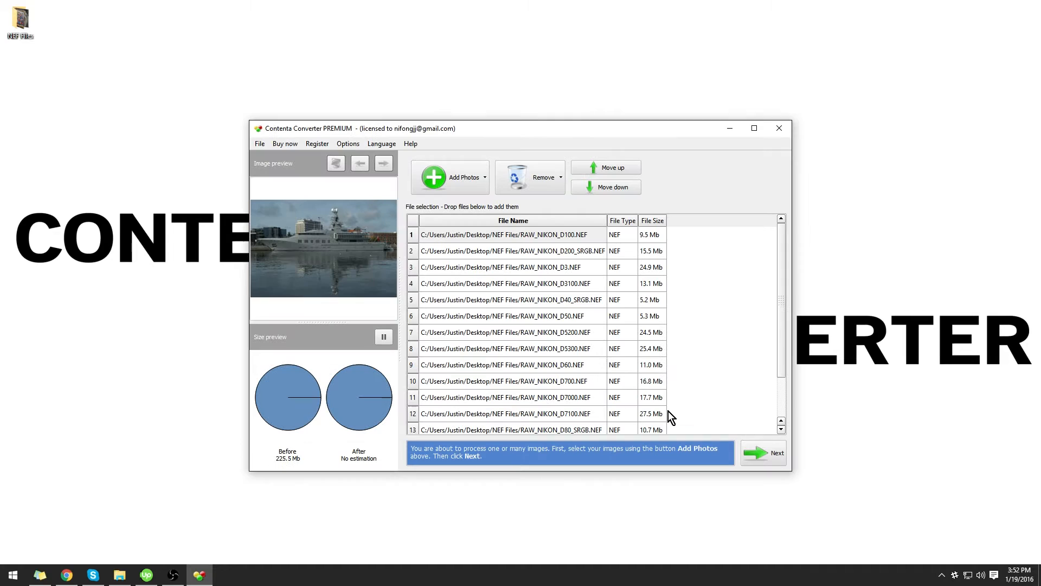
# - Set output to JPEG at 100% quality with preview extraction off, saving to C:\ConversionOutput
pyautogui.click(762, 452)
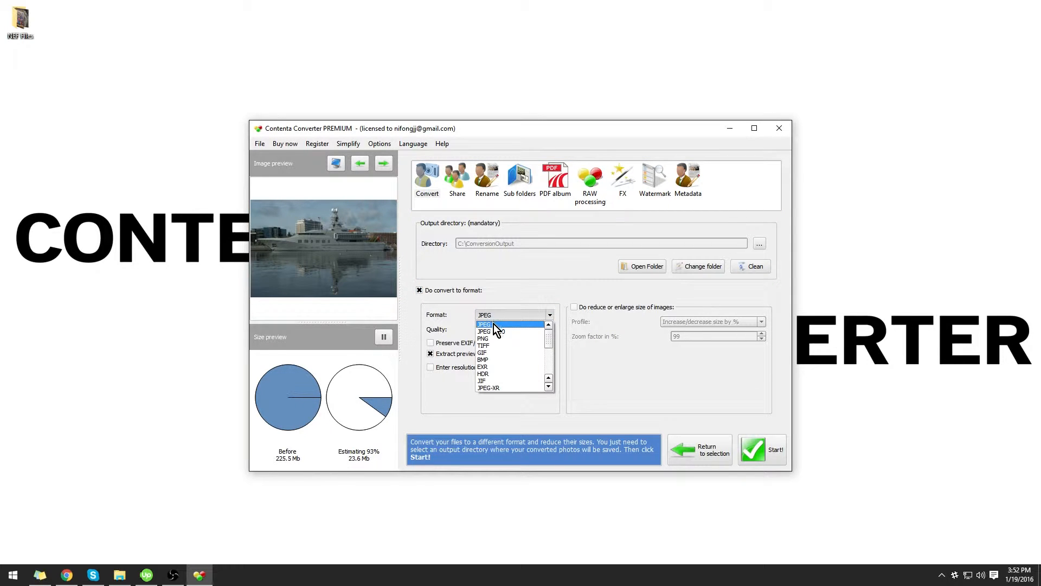
pyautogui.click(483, 324)
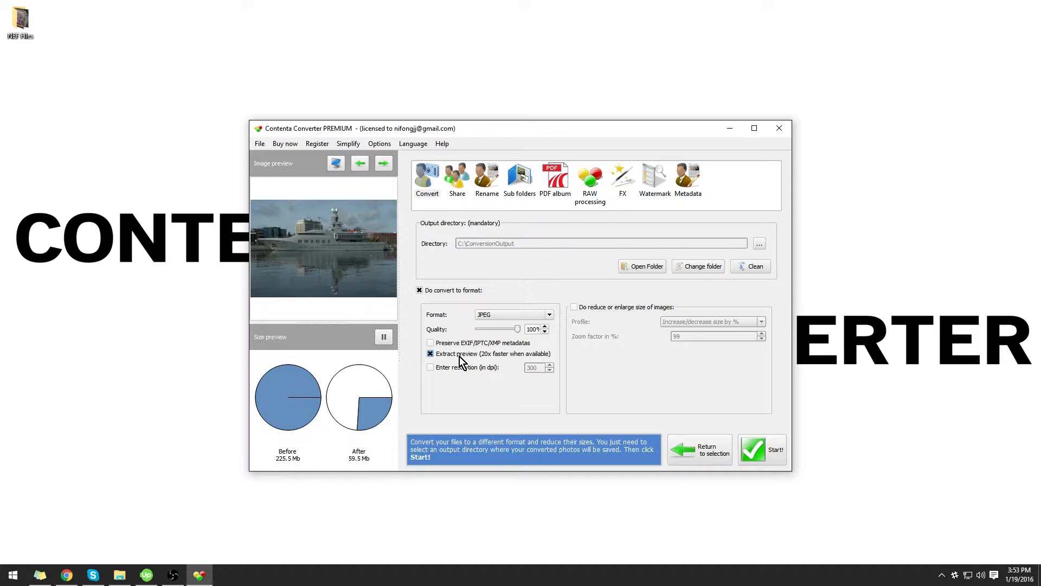
pyautogui.click(430, 353)
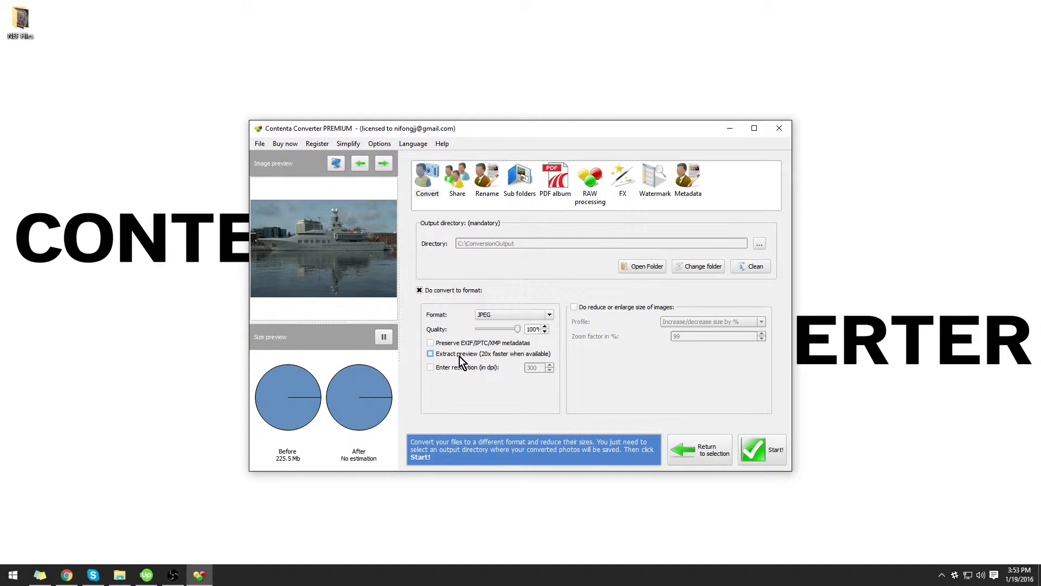
pyautogui.click(430, 353)
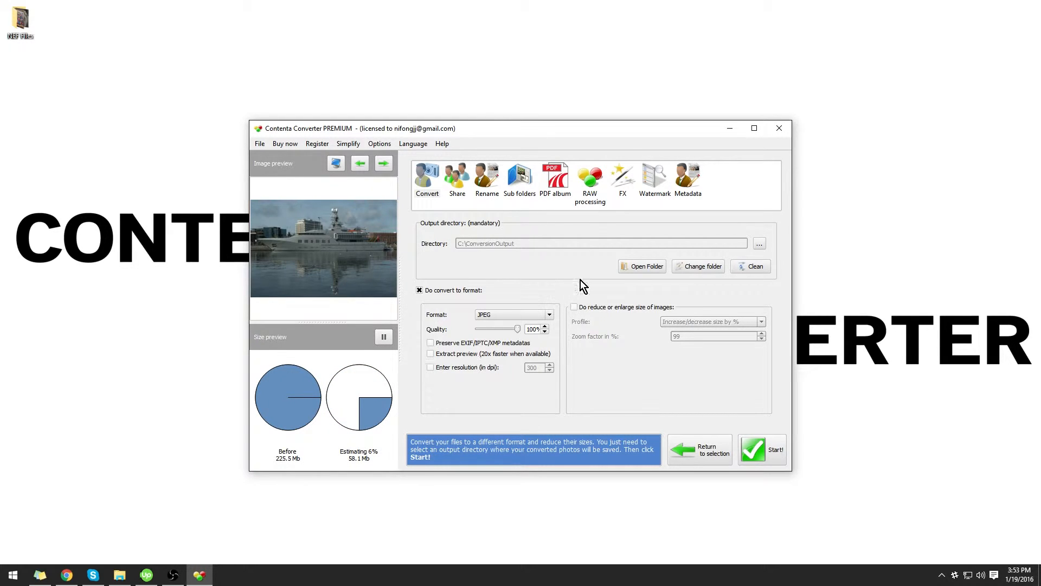
# - Open RAW processing options and set white balance to use the camera's own setting
pyautogui.click(589, 179)
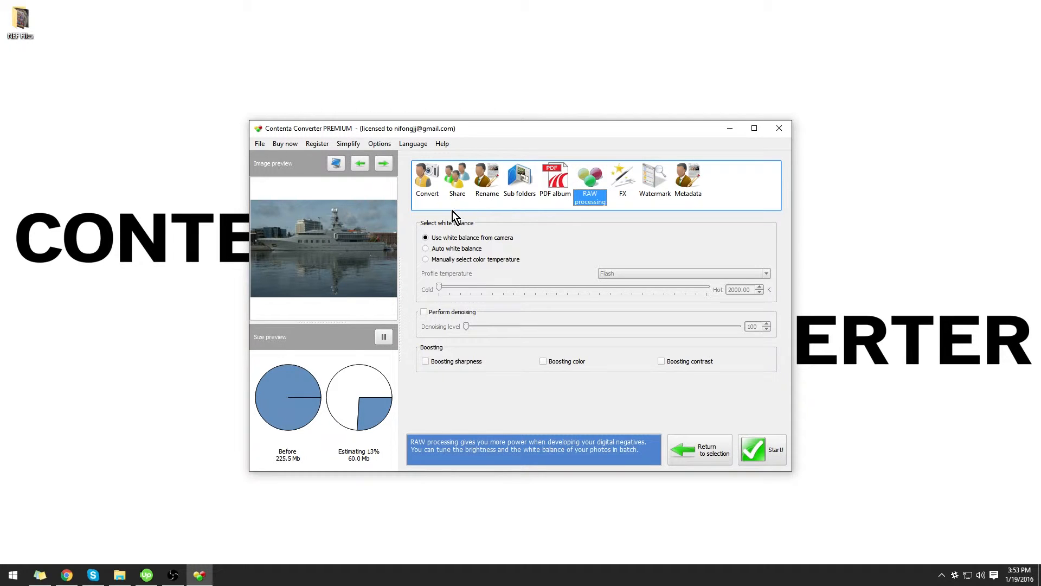
pyautogui.moveTo(468, 235)
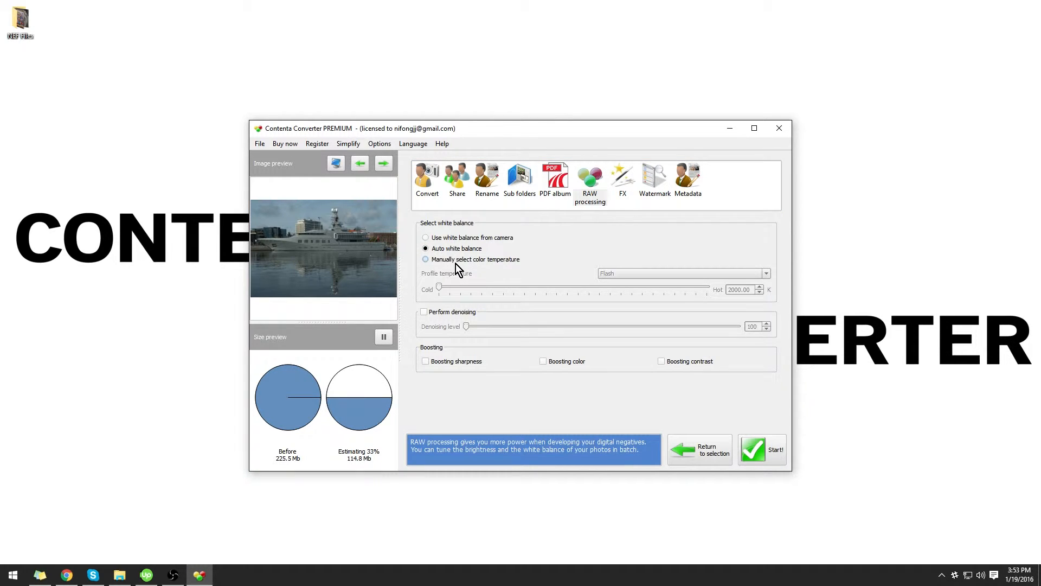
pyautogui.click(426, 259)
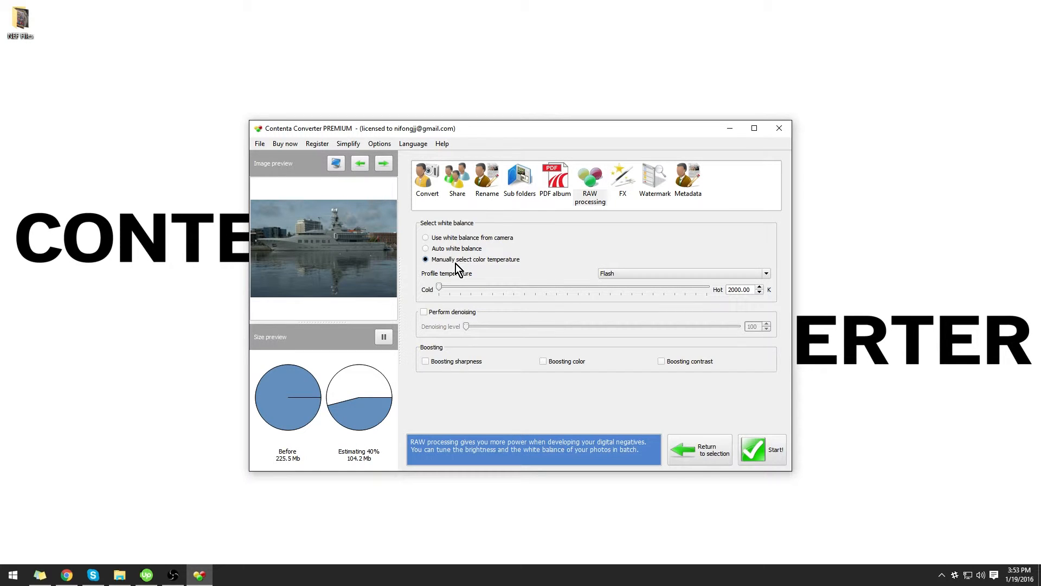
pyautogui.click(426, 237)
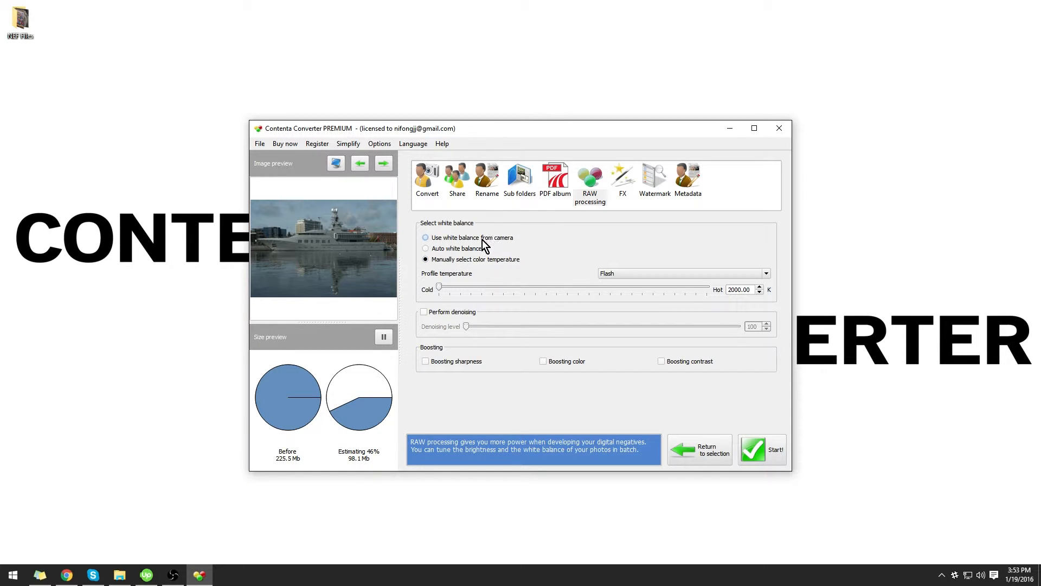
pyautogui.click(425, 238)
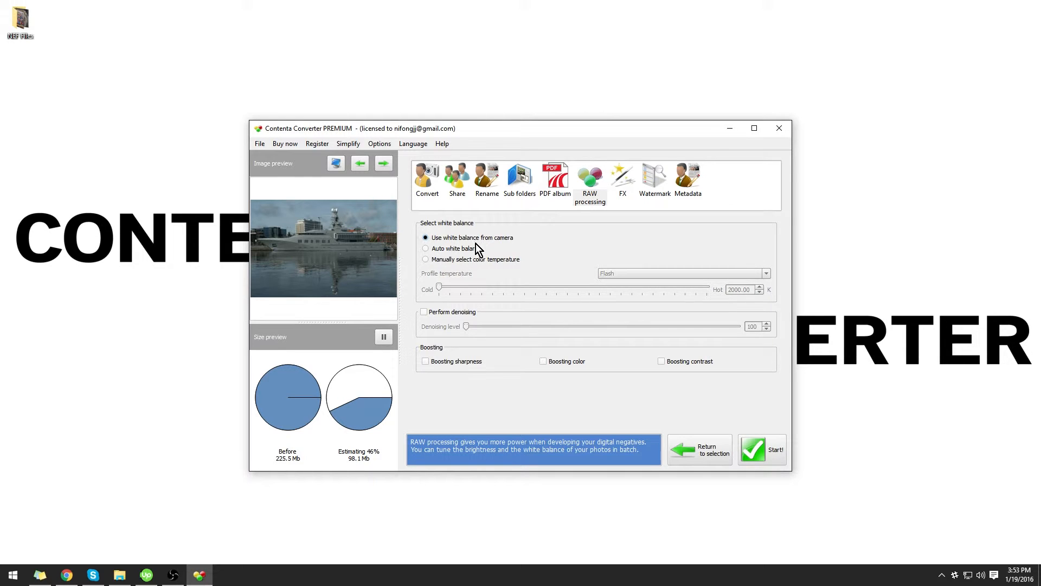
pyautogui.moveTo(456, 242)
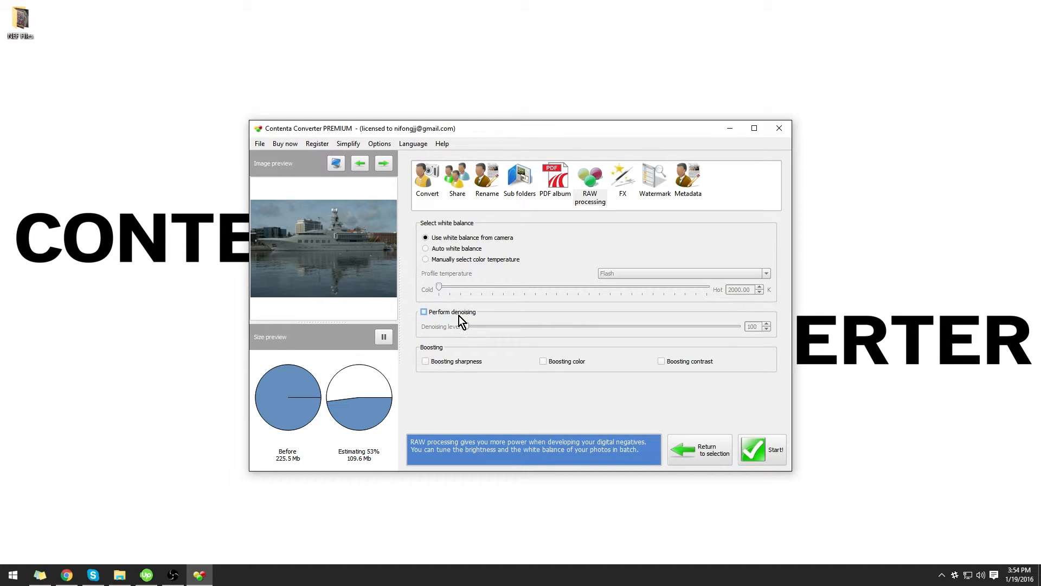
# - Enable denoising with level 200 and return to the conversion settings
pyautogui.click(423, 312)
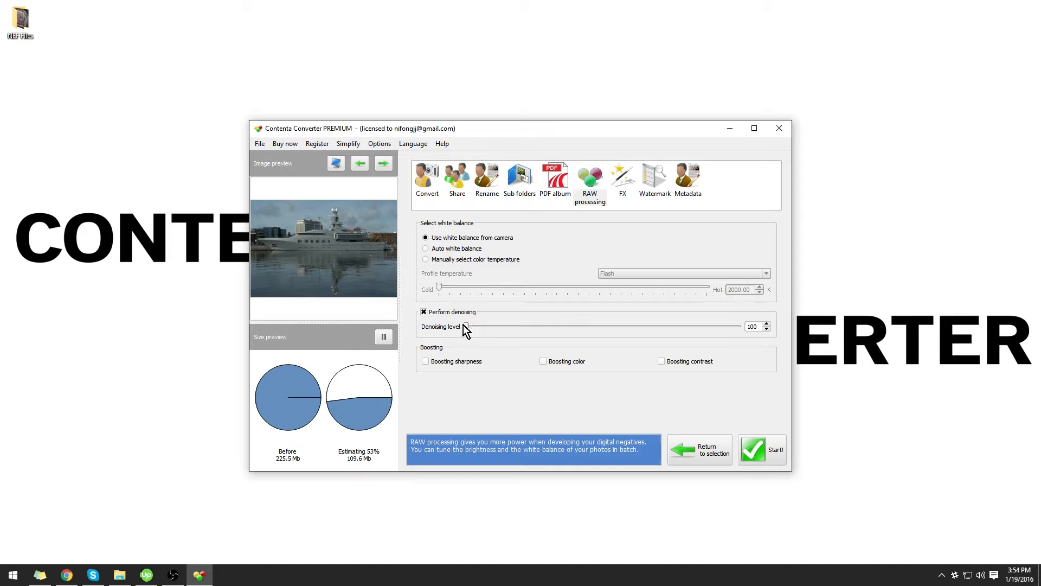
pyautogui.moveTo(468, 332)
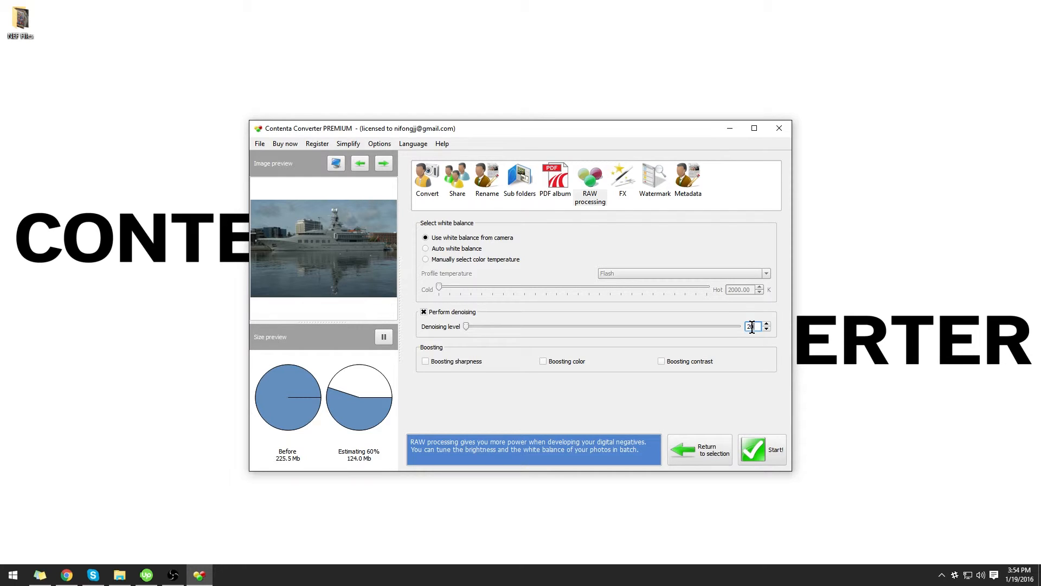
pyautogui.moveTo(466, 326); pyautogui.dragTo(497, 326)
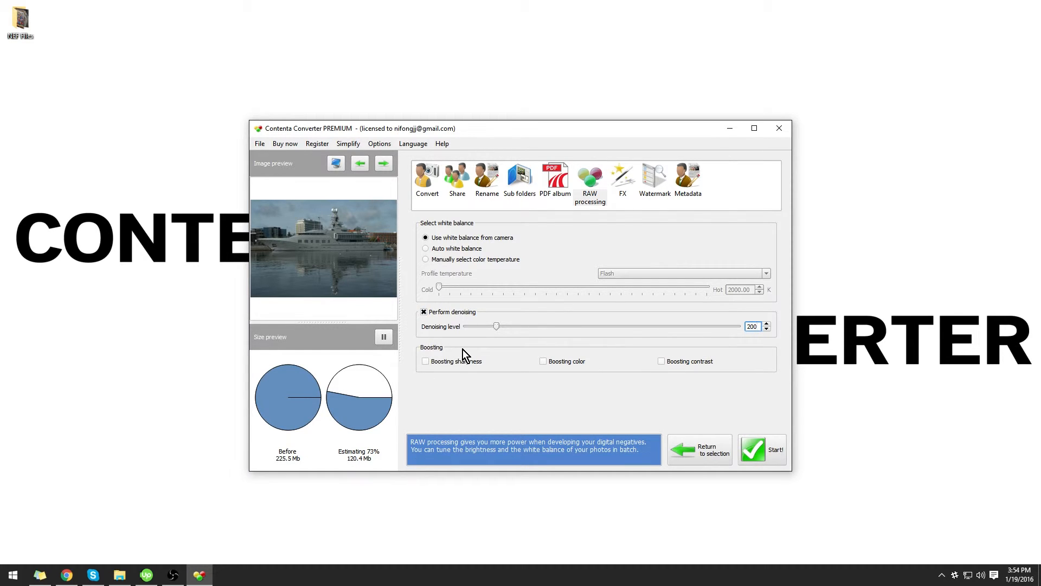
pyautogui.moveTo(563, 372)
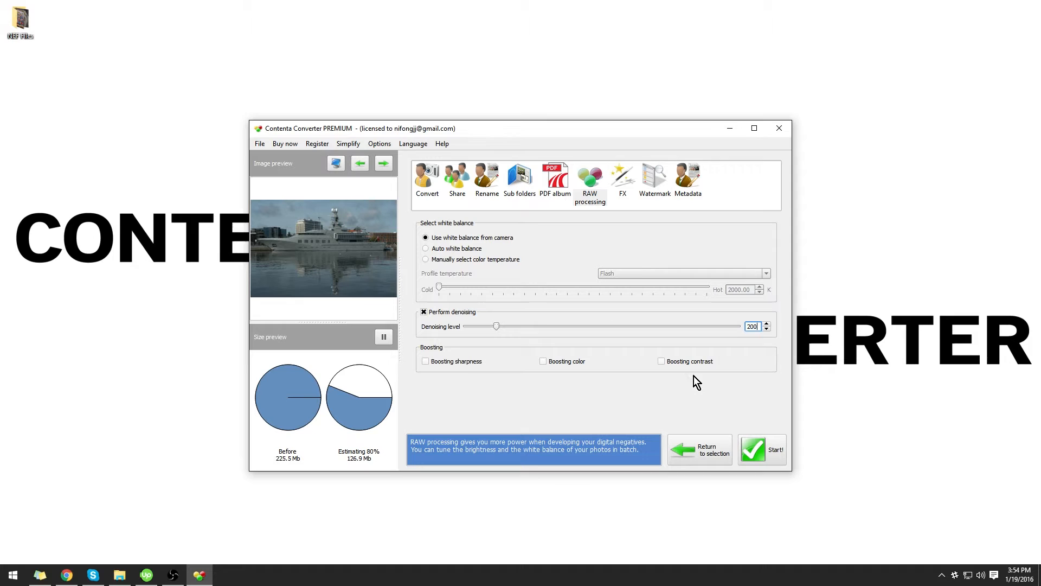
pyautogui.click(427, 178)
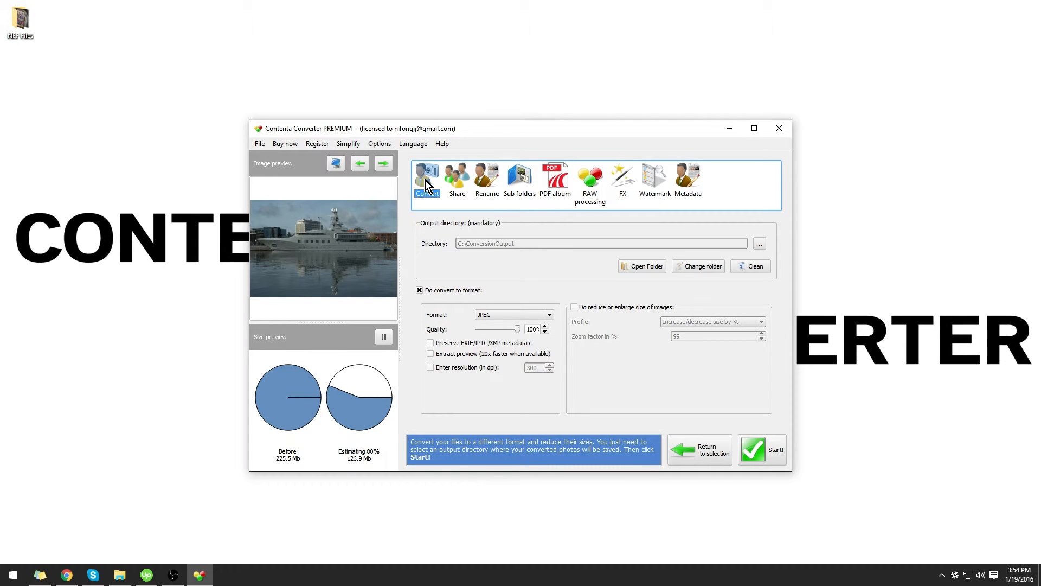
# - Convert all 15 photos, then browse the resulting JPEGs from ConversionOutput in Photos
pyautogui.click(761, 449)
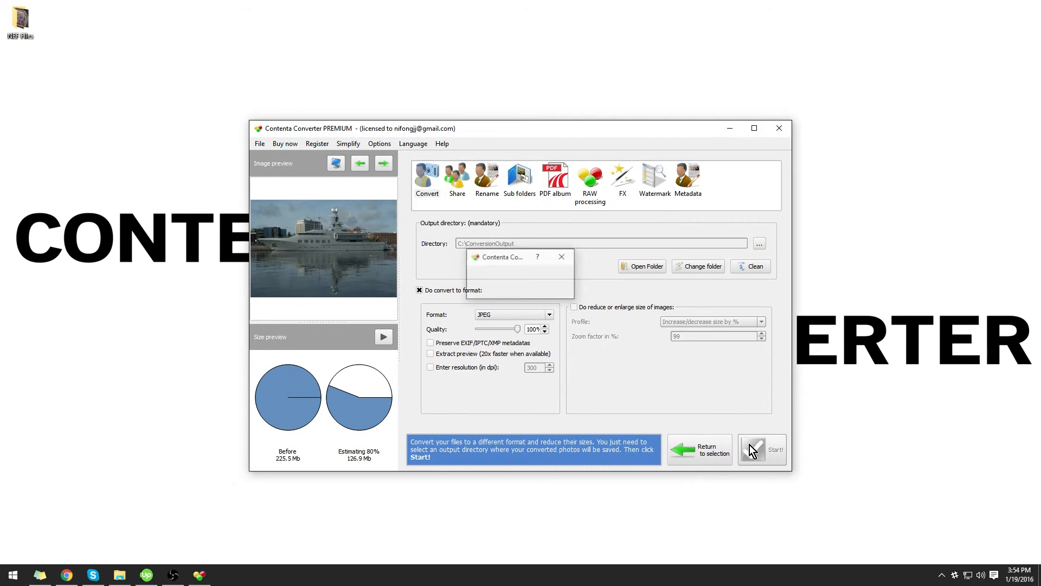
pyautogui.click(762, 448)
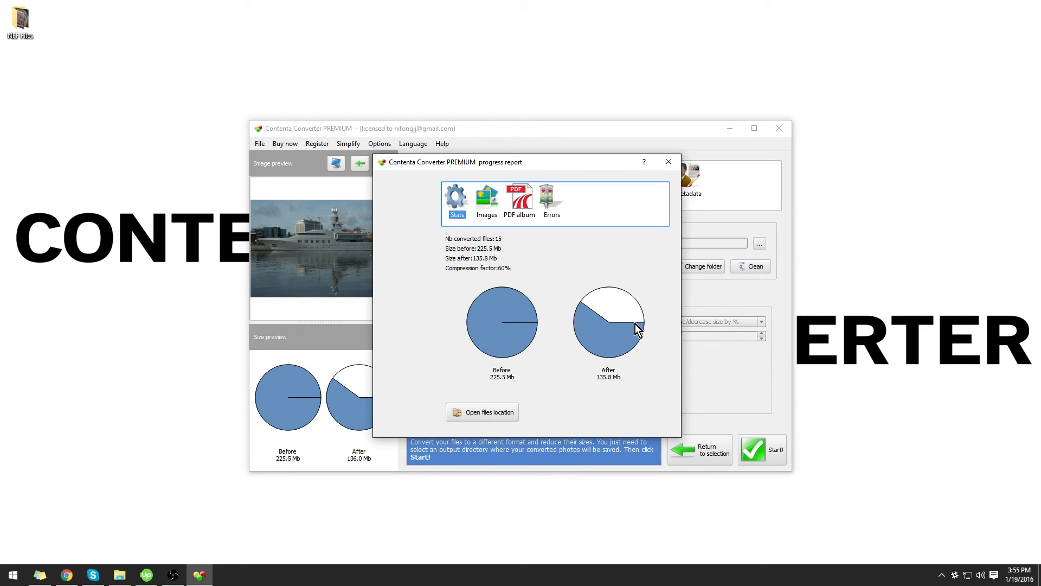
pyautogui.moveTo(613, 342)
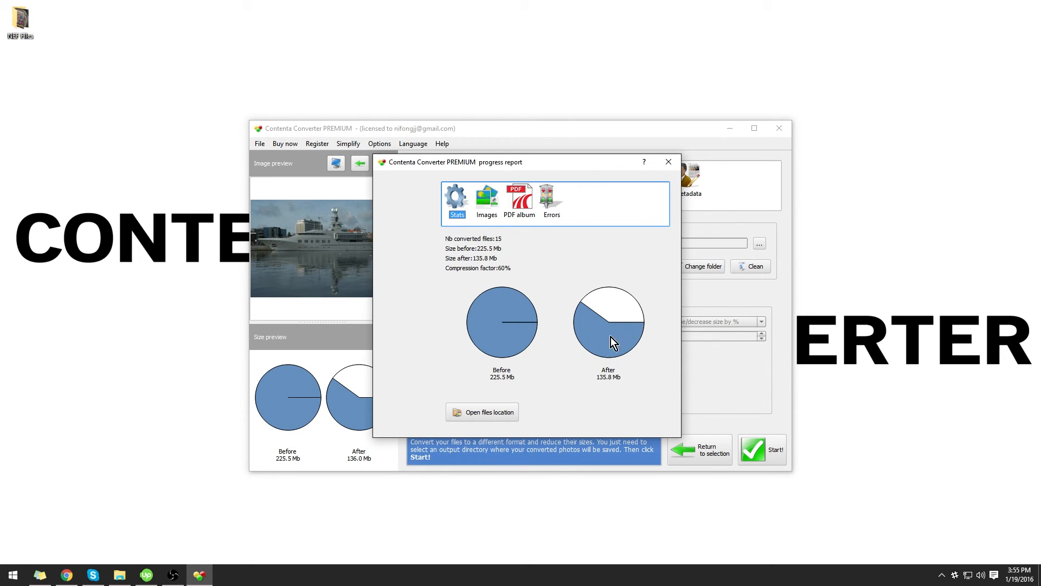
pyautogui.moveTo(579, 392)
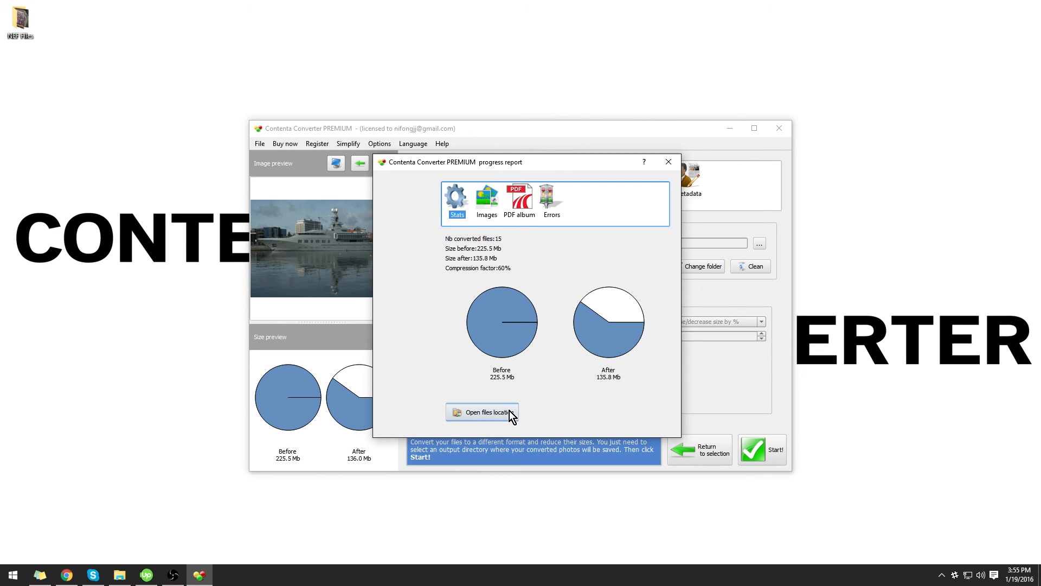
pyautogui.click(482, 411)
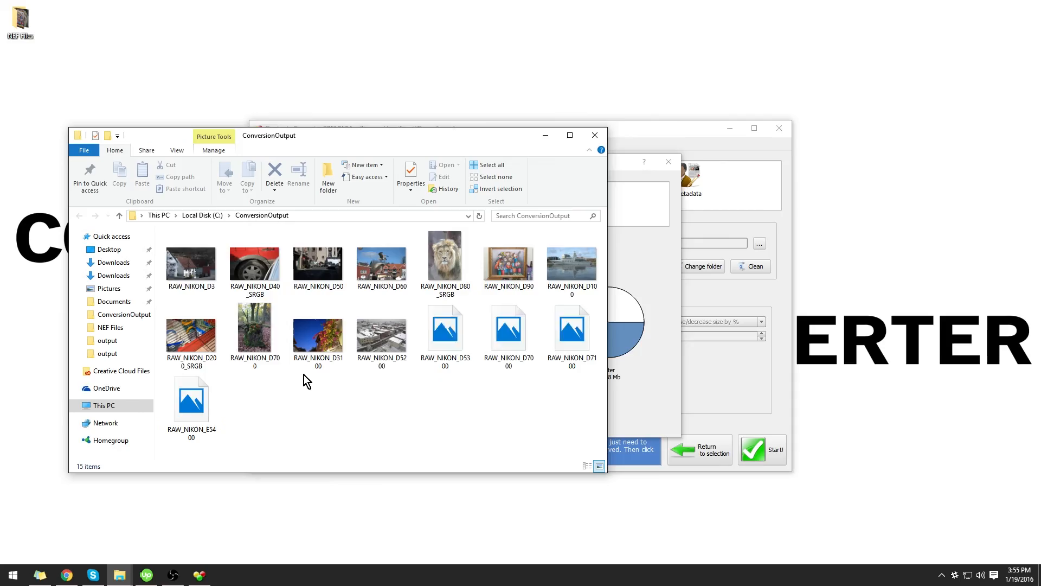
pyautogui.doubleClick(445, 258)
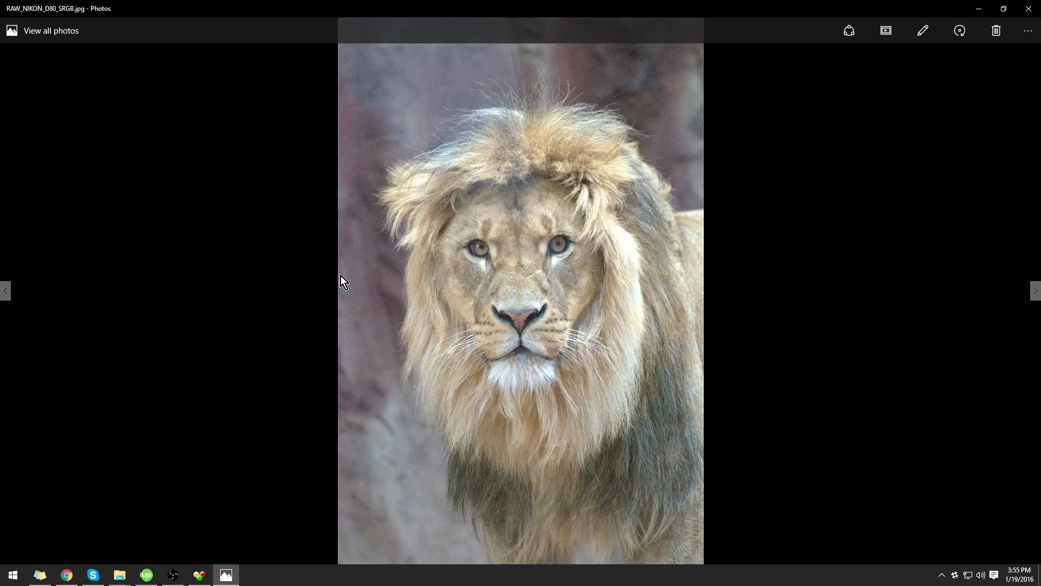
pyautogui.click(1035, 290)
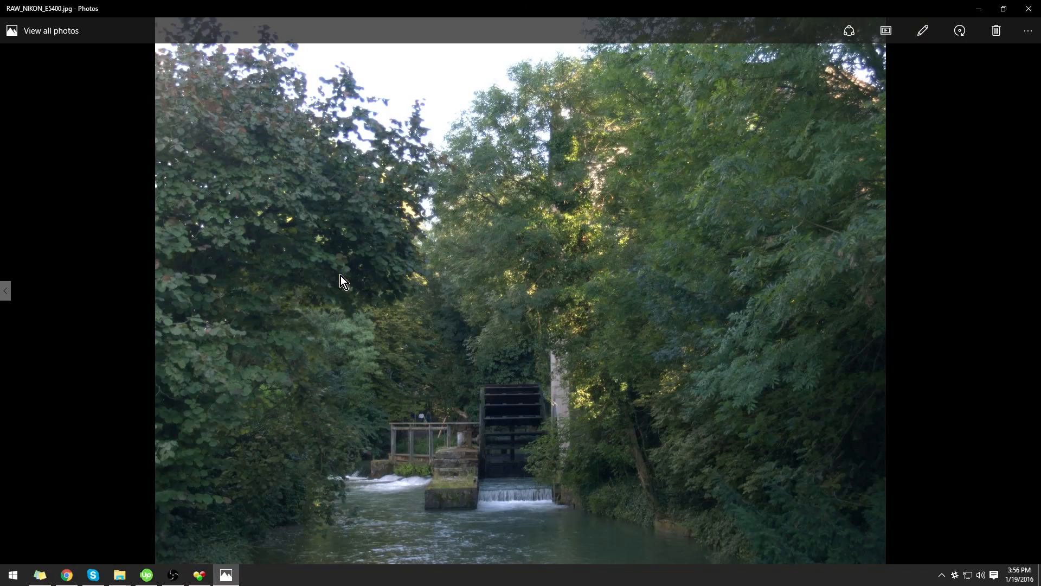